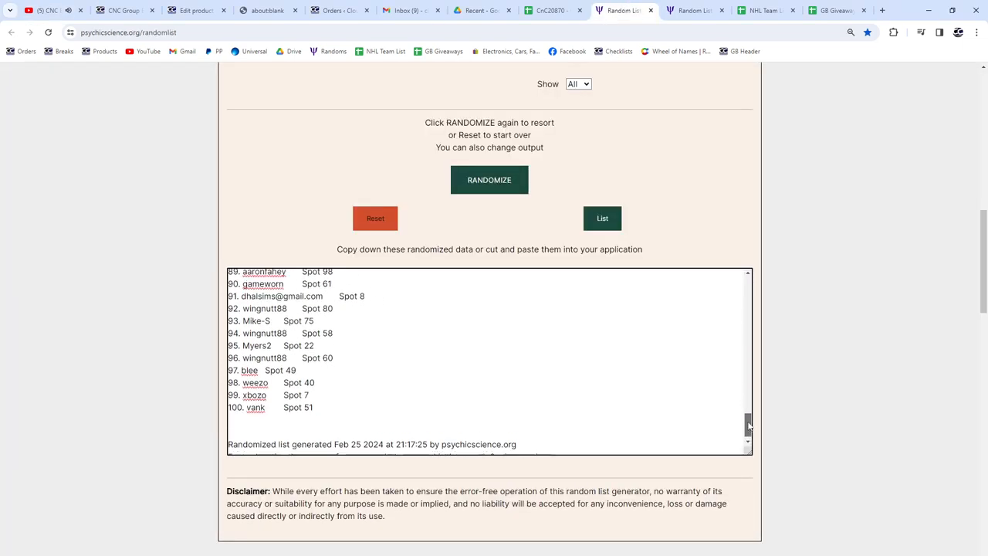
# - Randomize the 100 participant spots, copy the new list and paste it into the CnC20870 sheet
pyautogui.click(488, 180)
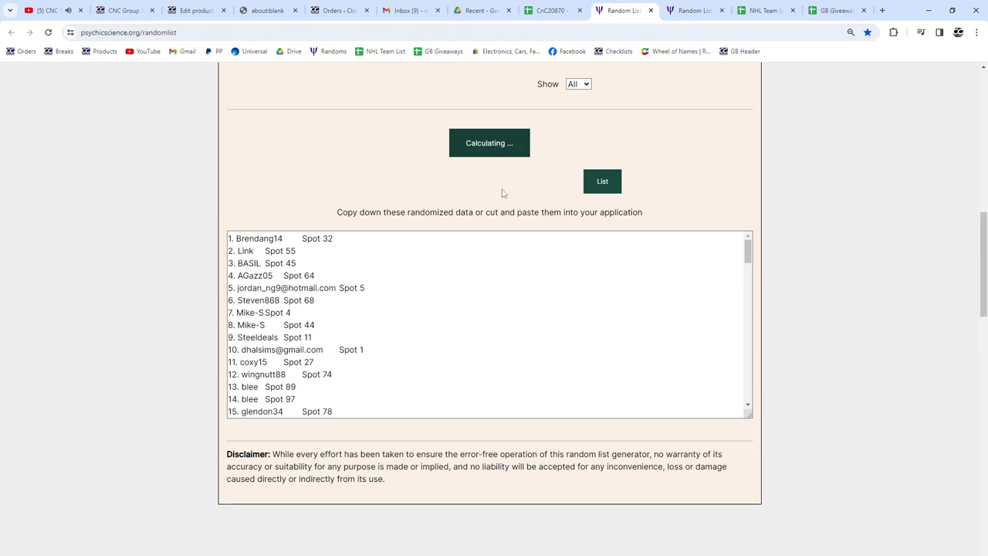
pyautogui.click(490, 143)
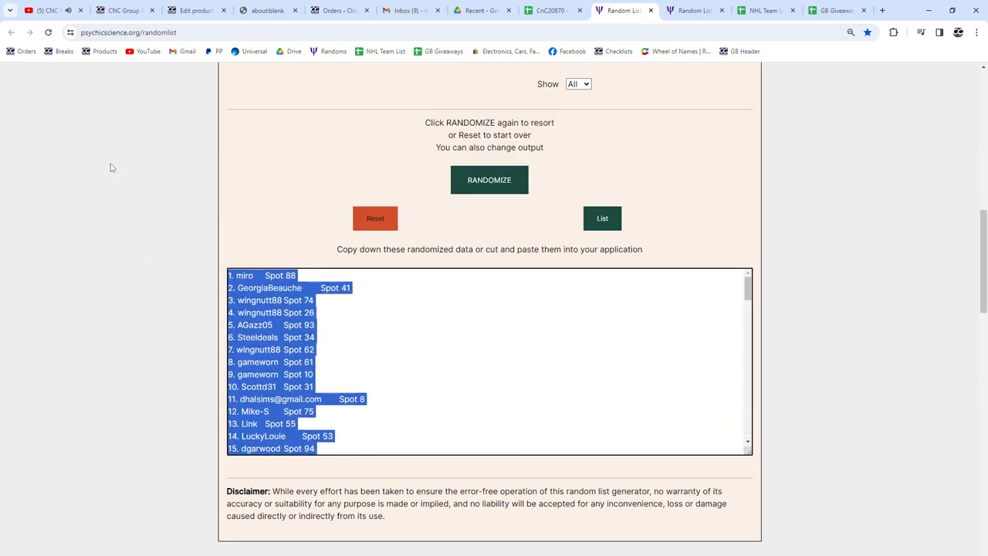
pyautogui.click(556, 9)
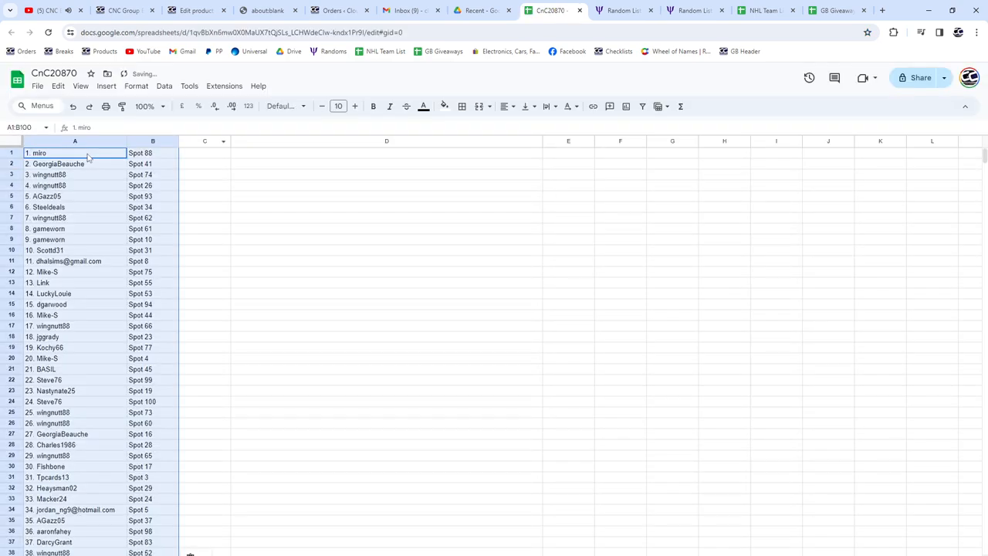
# - Randomize the hockey card prize list and select its full new order for copying
pyautogui.click(692, 12)
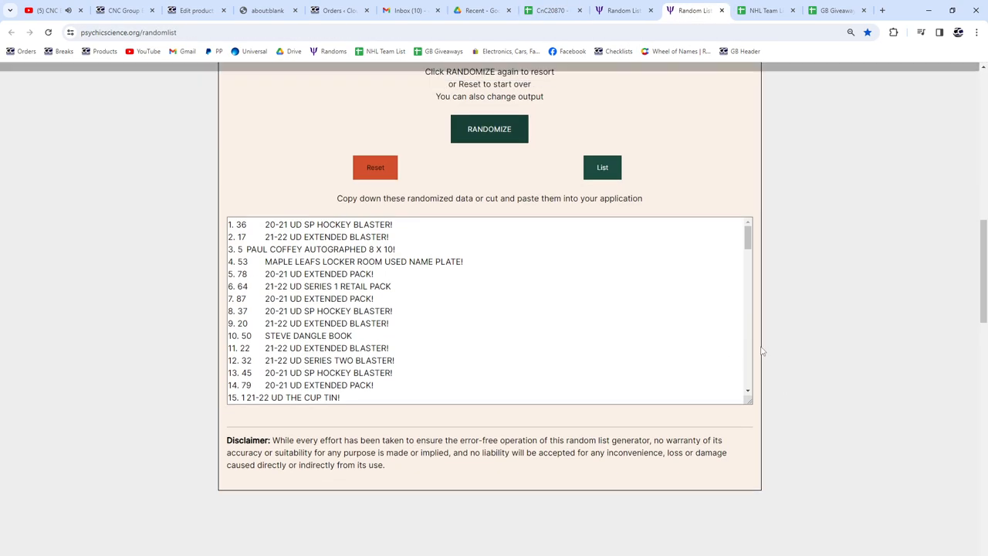
pyautogui.scroll(-3)
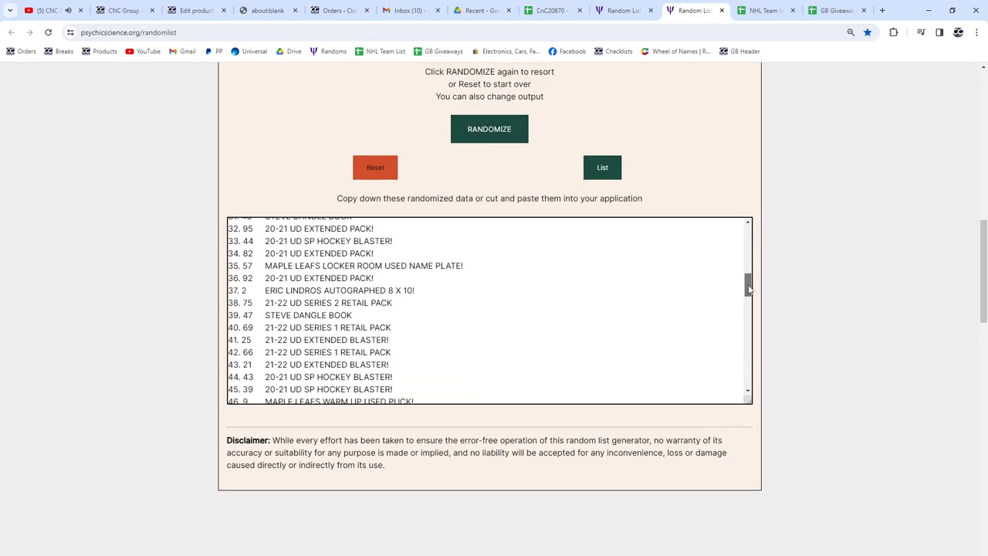
pyautogui.scroll(-3)
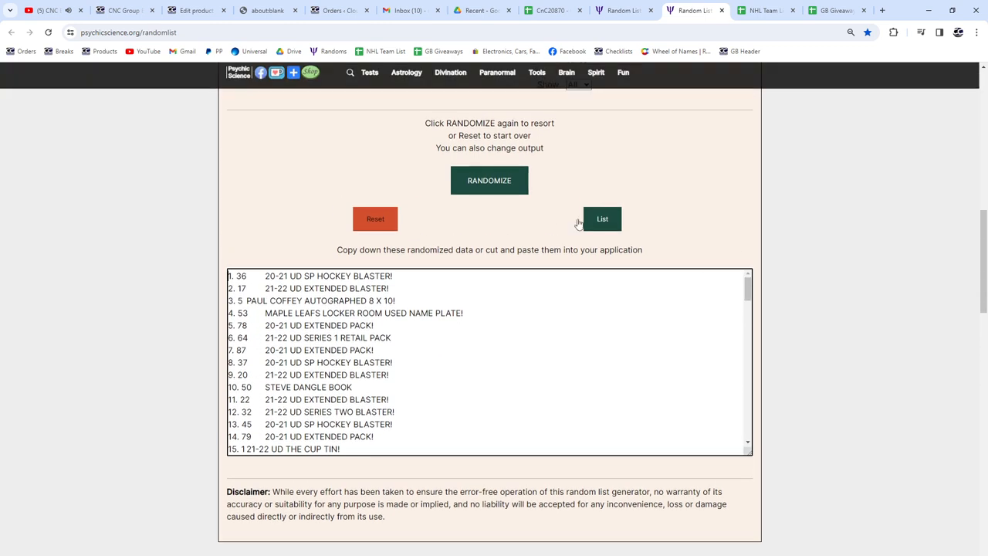
pyautogui.click(489, 180)
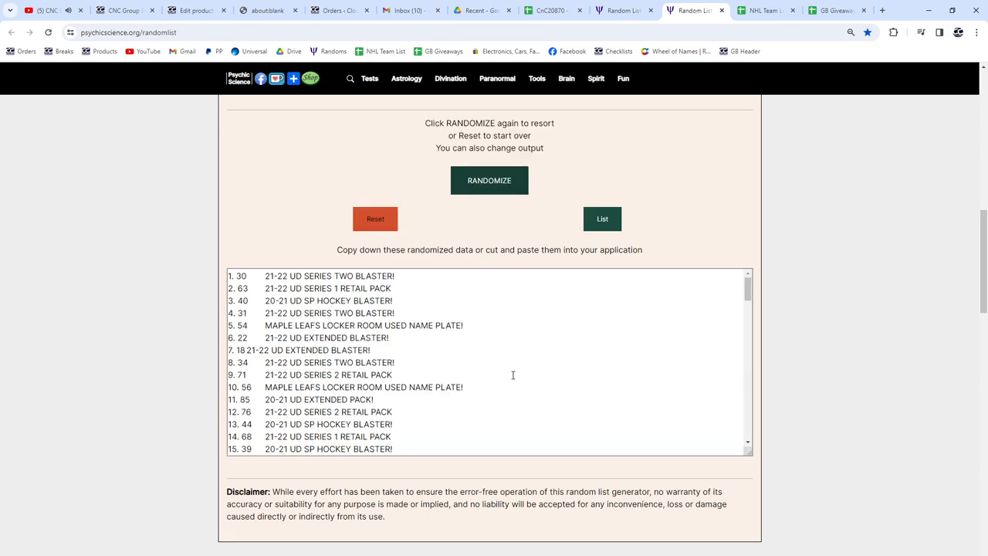
pyautogui.scroll(-3)
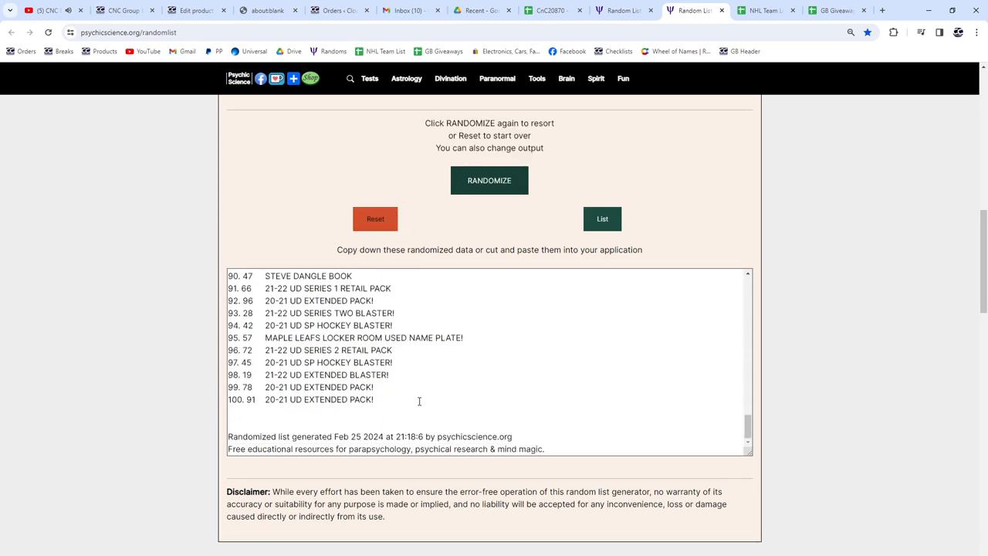
pyautogui.click(488, 179)
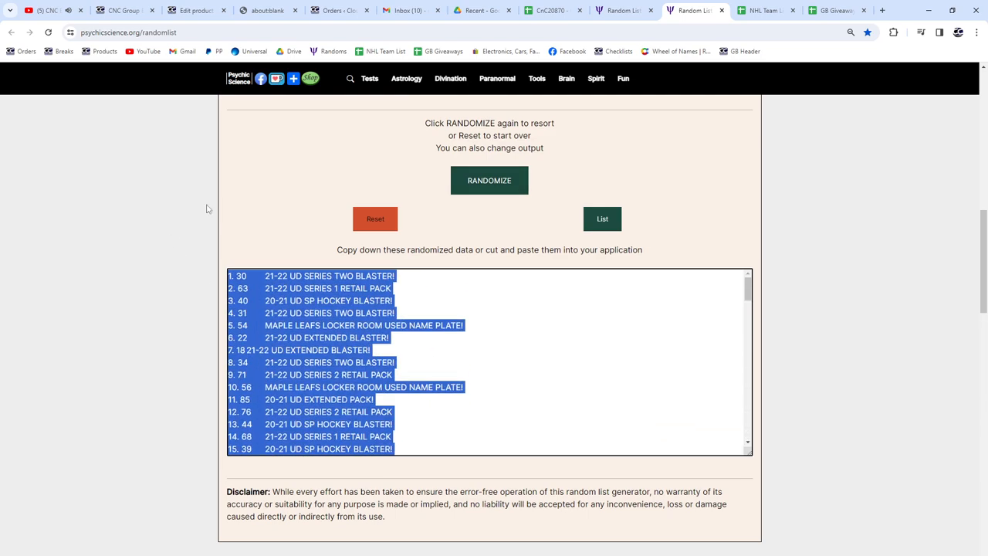
# - Paste the randomized prize list into column C beside the participant spots
pyautogui.click(556, 12)
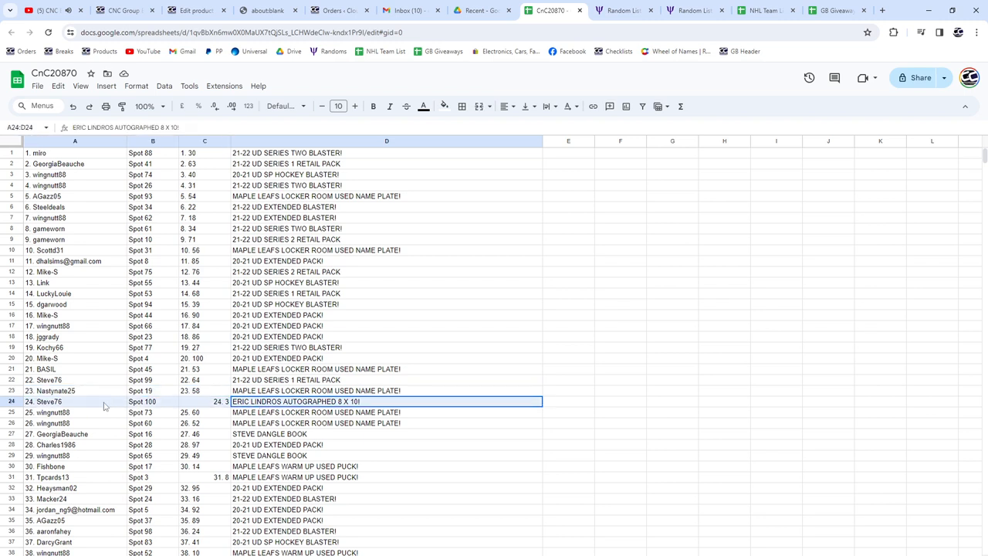
pyautogui.scroll(-3)
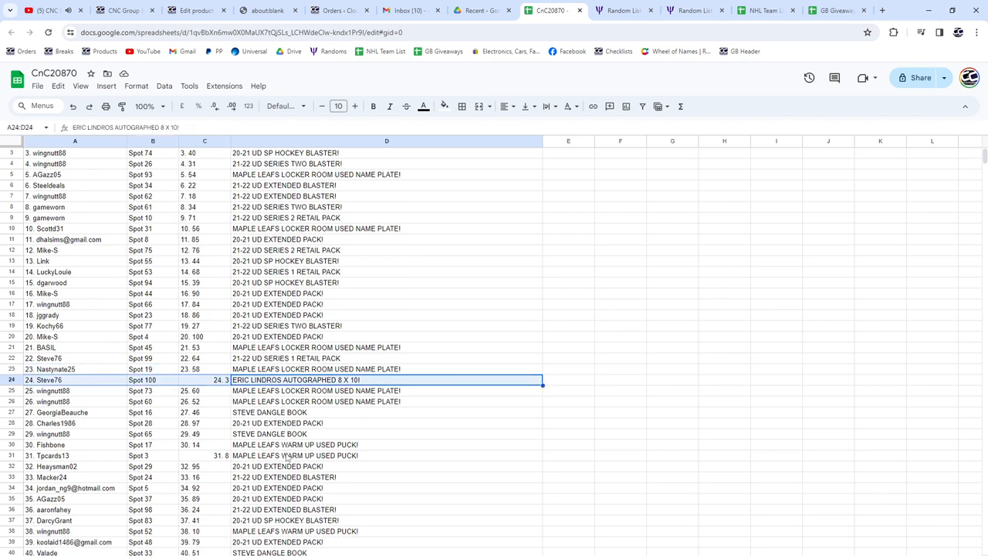
pyautogui.scroll(-3)
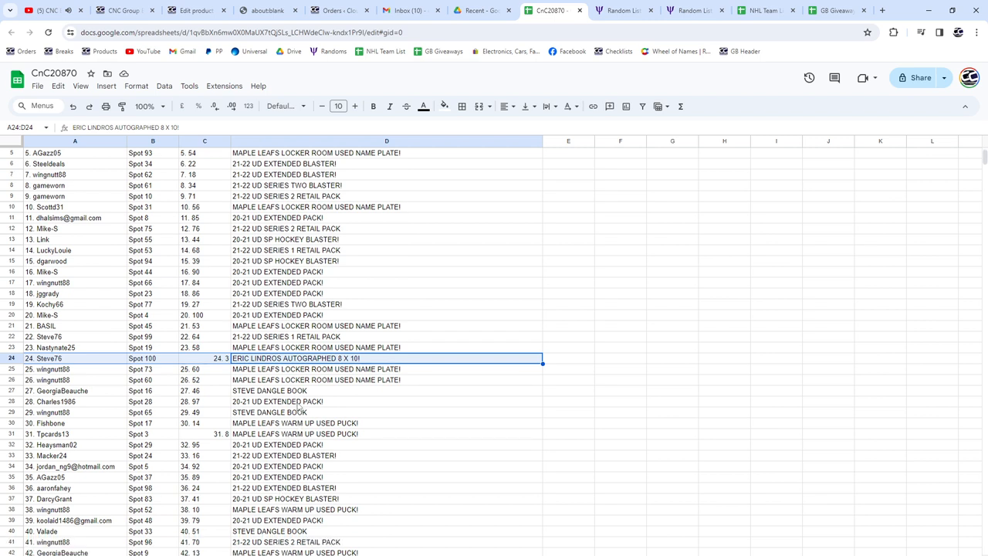
pyautogui.scroll(-3)
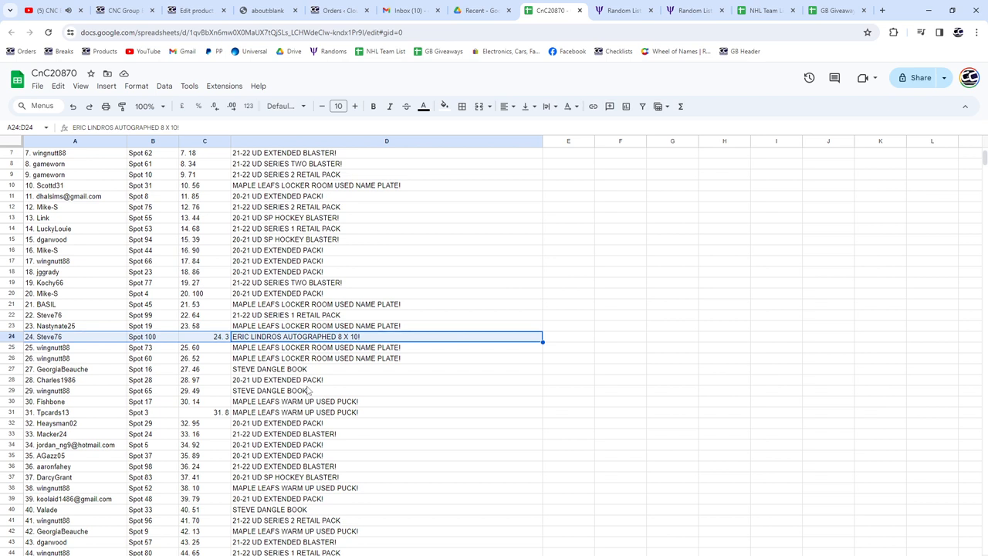
pyautogui.scroll(-3)
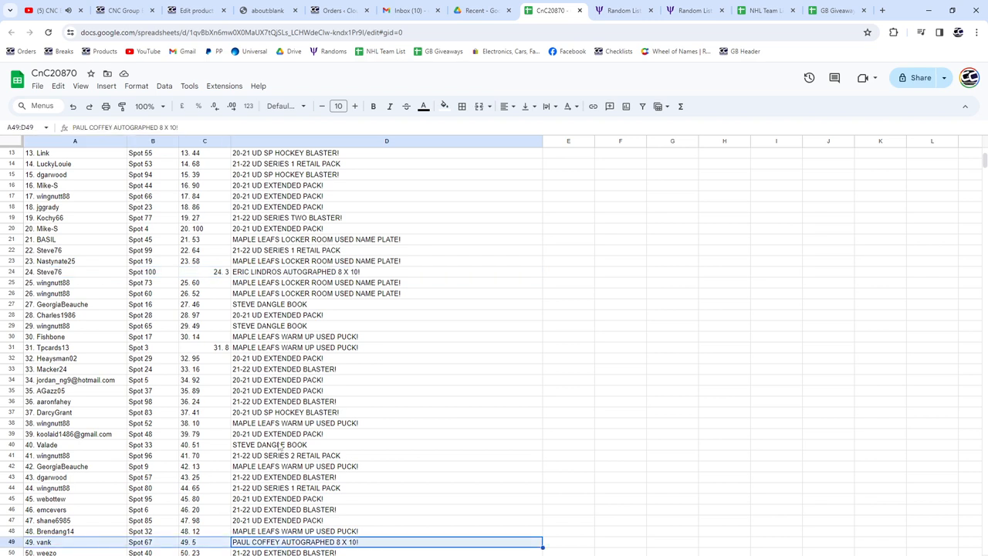
pyautogui.scroll(-3)
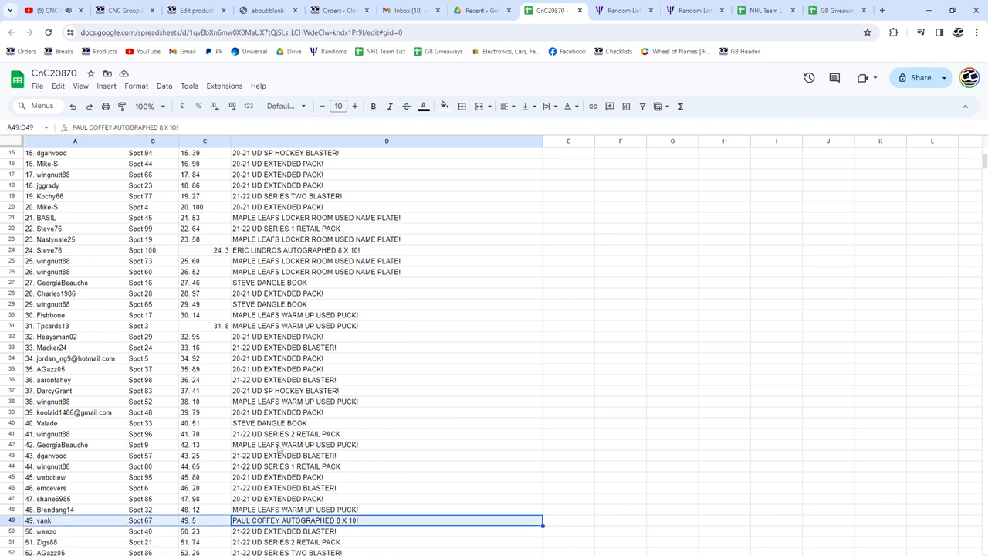
pyautogui.scroll(-3)
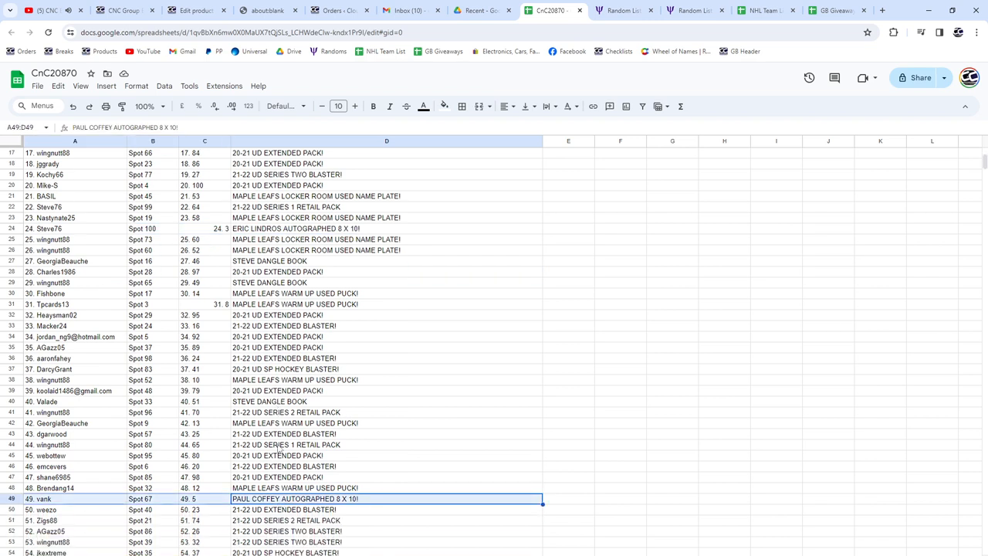
pyautogui.scroll(-3)
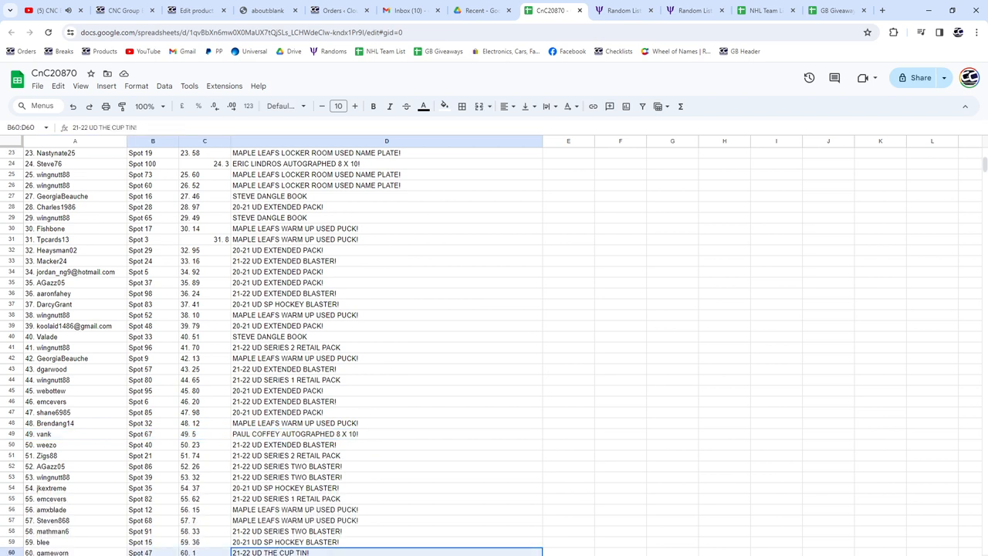
# - Bold the 21-22 UD THE CUP TIN! row, then review prize rows down to the Bourque and Lindros autographs
pyautogui.click(569, 413)
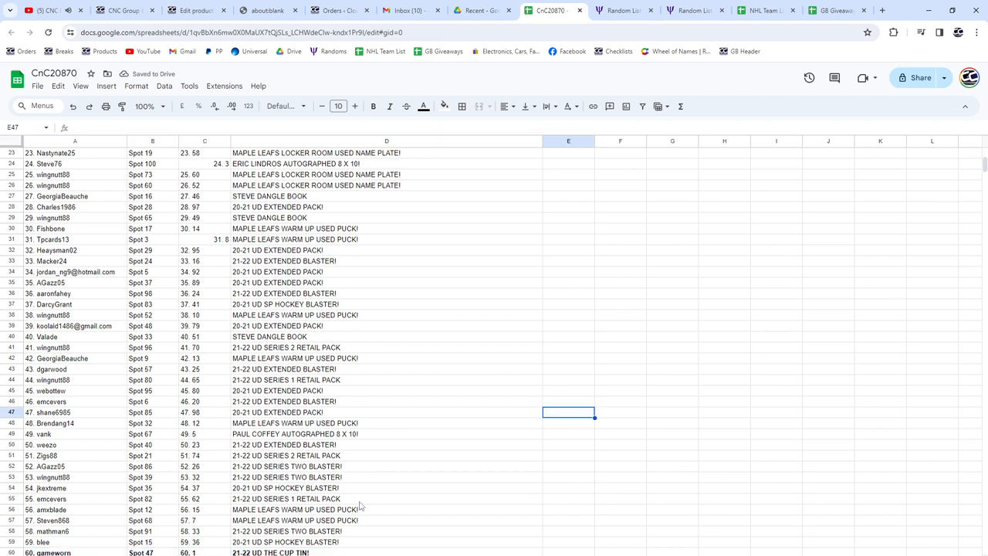
pyautogui.scroll(-3)
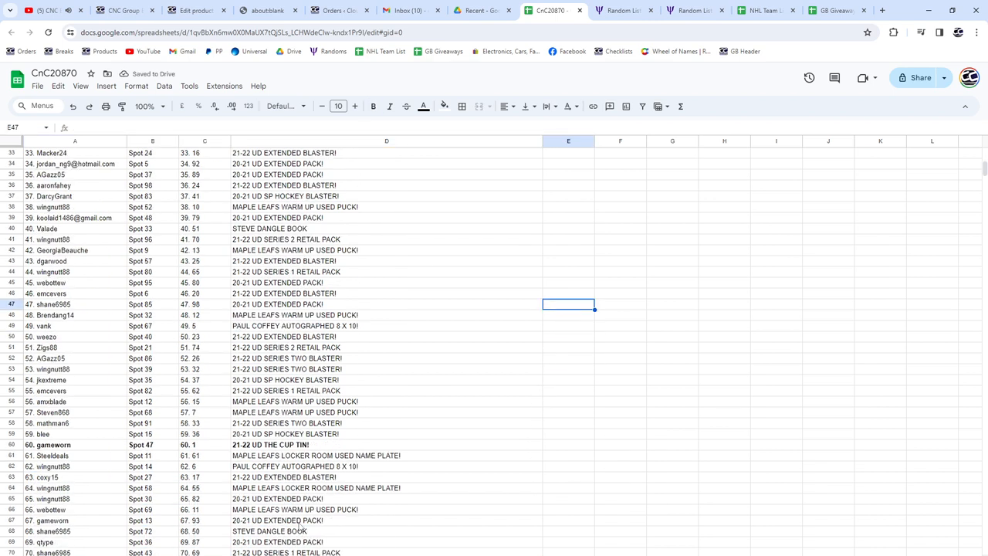
pyautogui.scroll(-3)
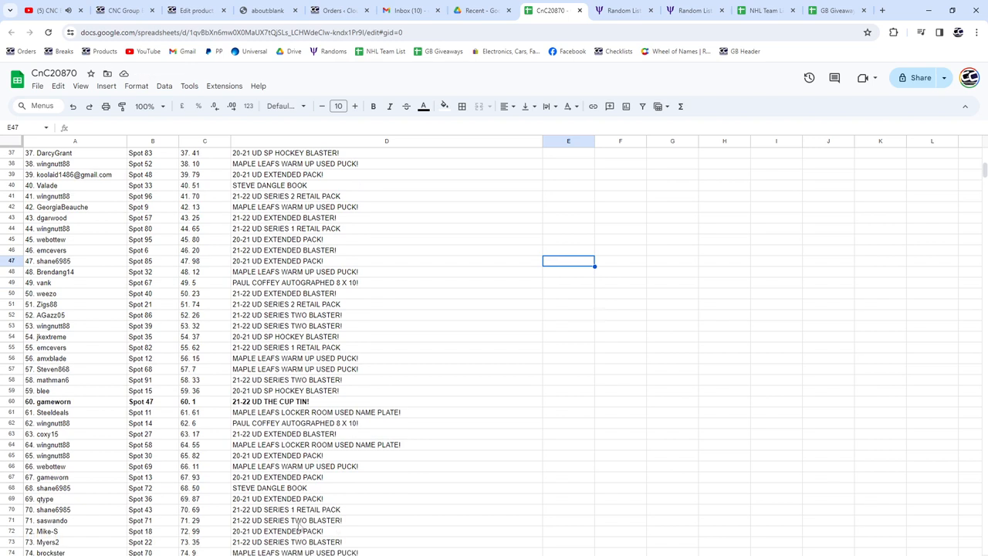
pyautogui.scroll(-3)
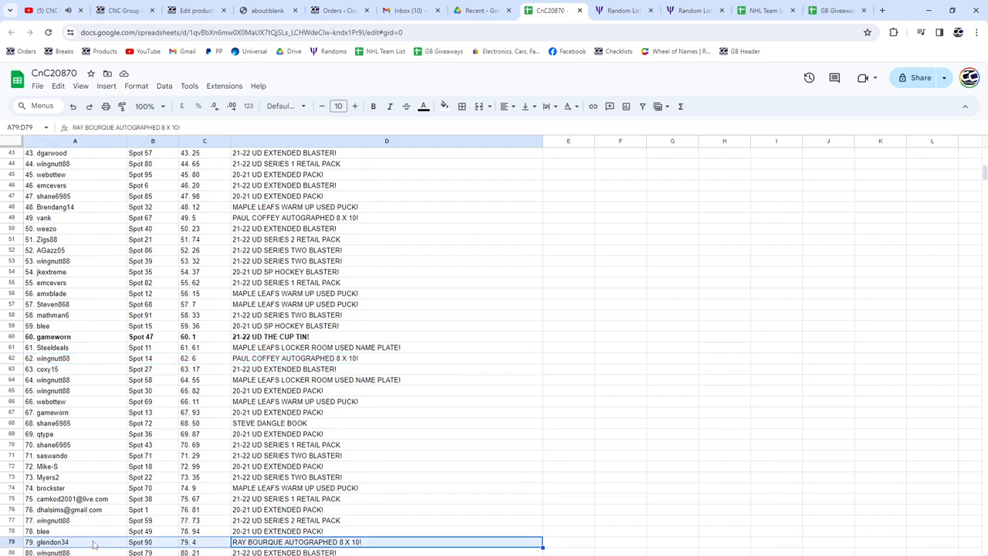
pyautogui.scroll(-3)
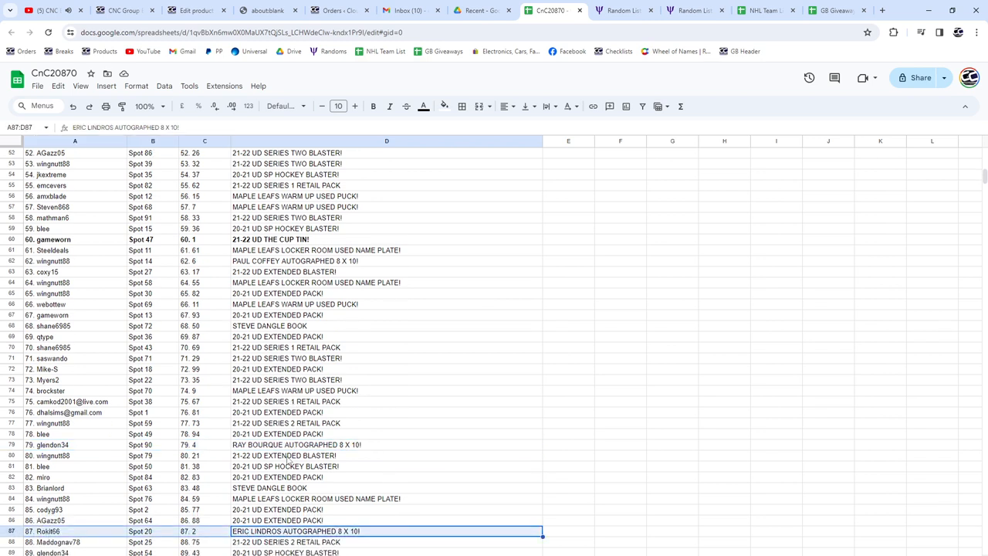
pyautogui.scroll(-3)
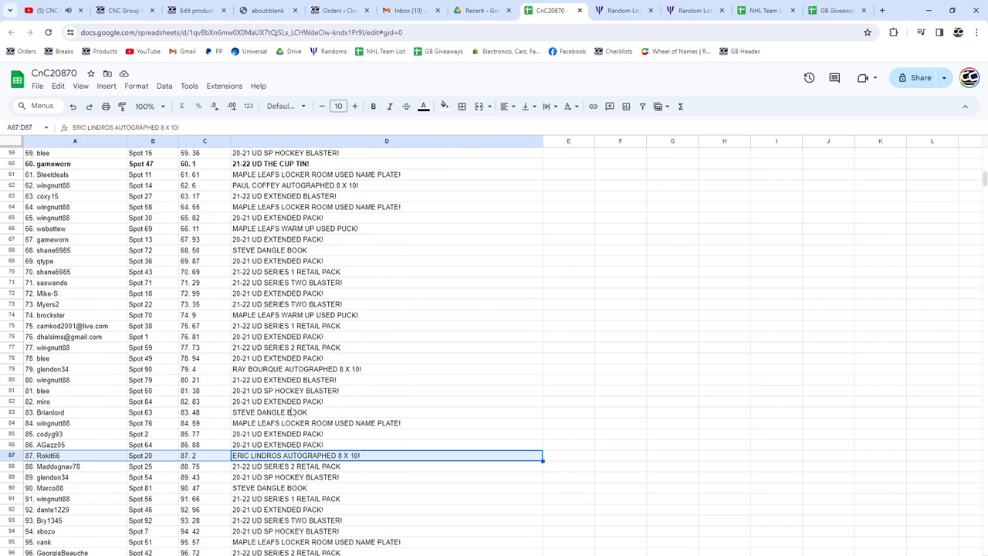